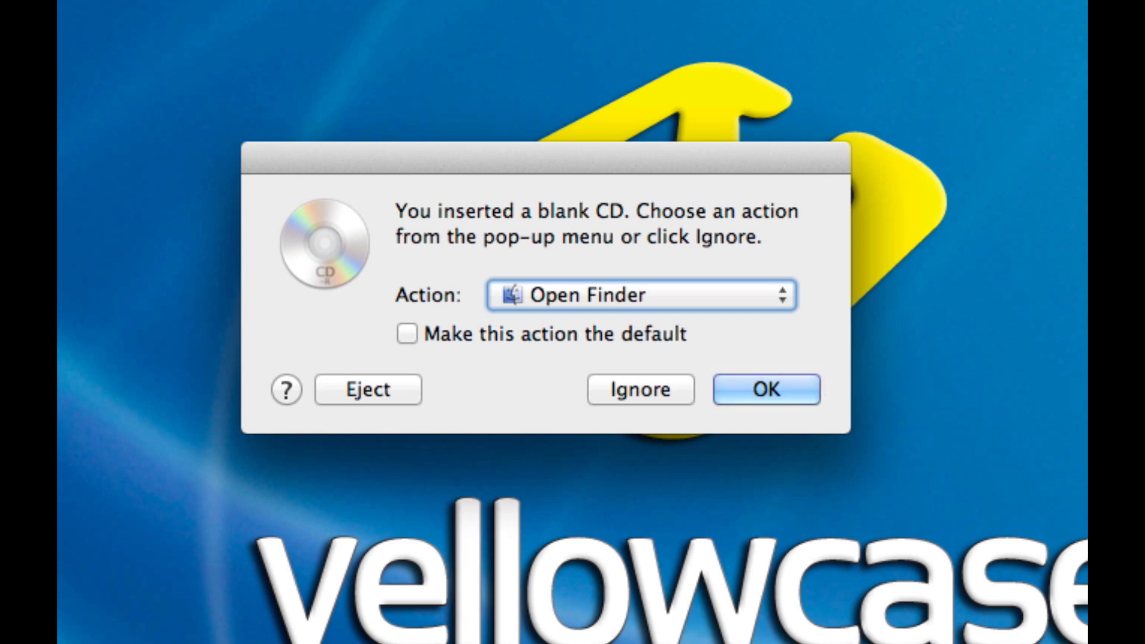
mouse_move(544, 345)
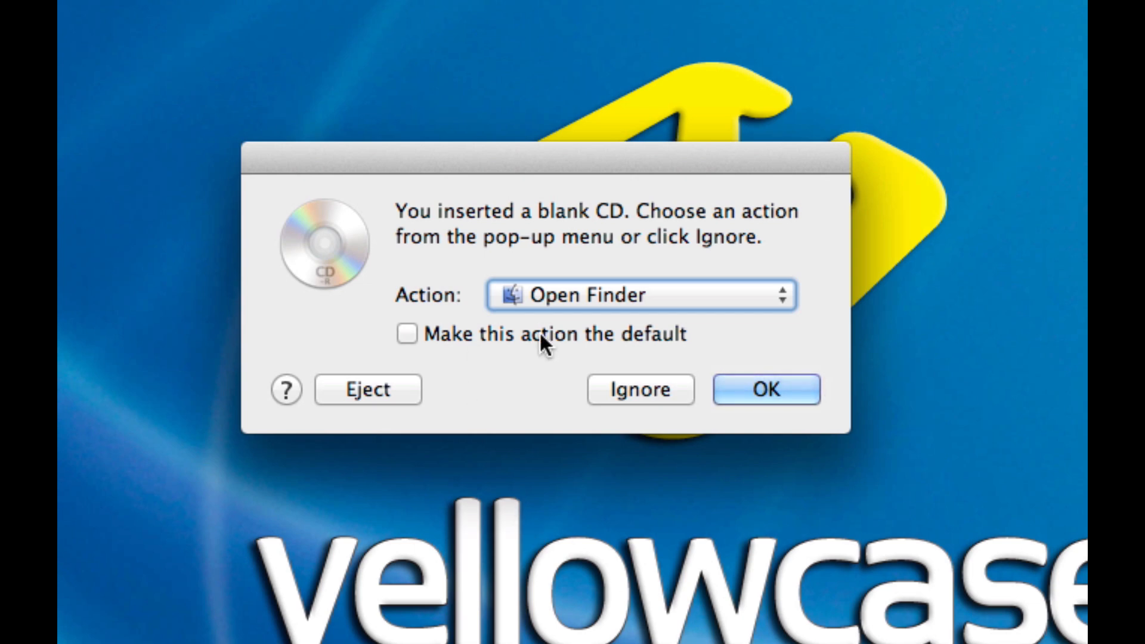
Step: Keep Open Finder as the blank-CD action, make it the default, and confirm
click(639, 296)
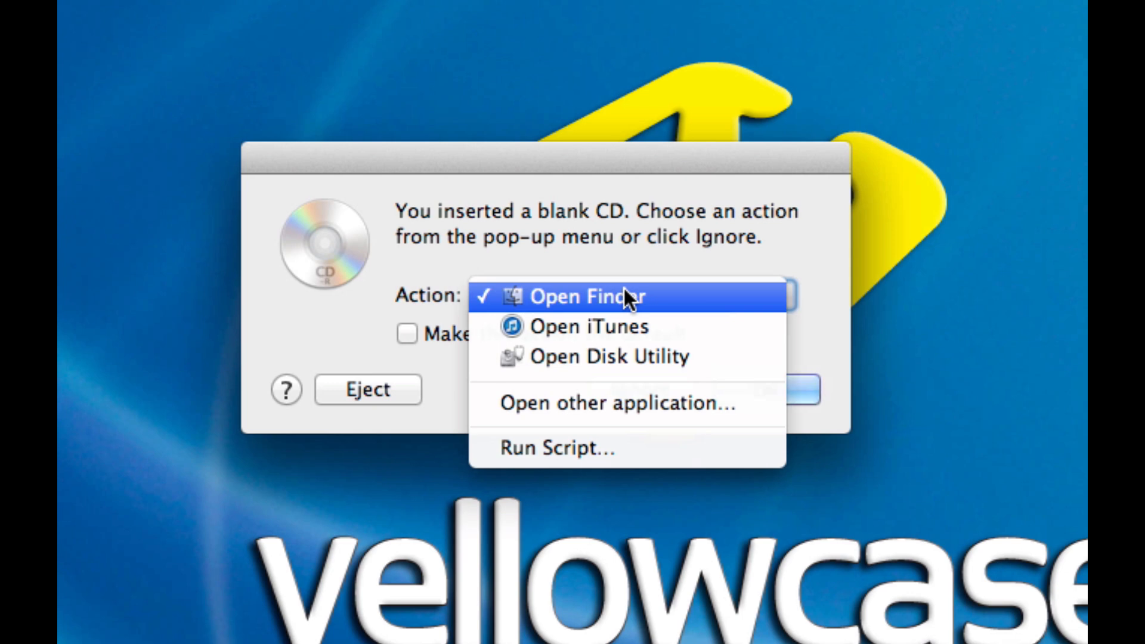
mouse_move(631, 358)
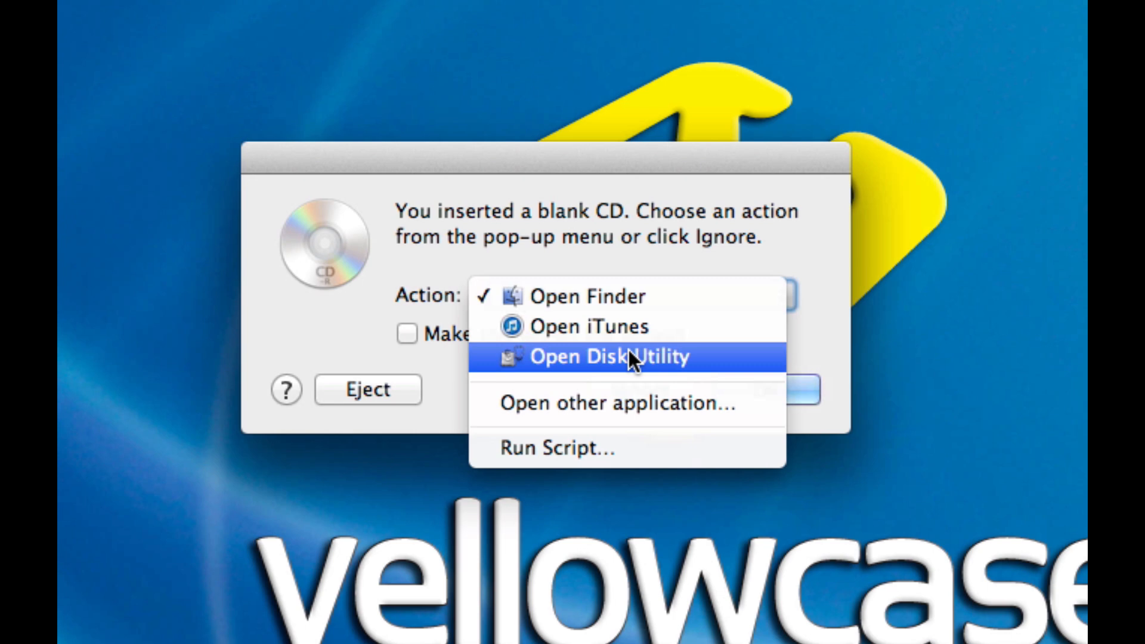
mouse_move(588, 296)
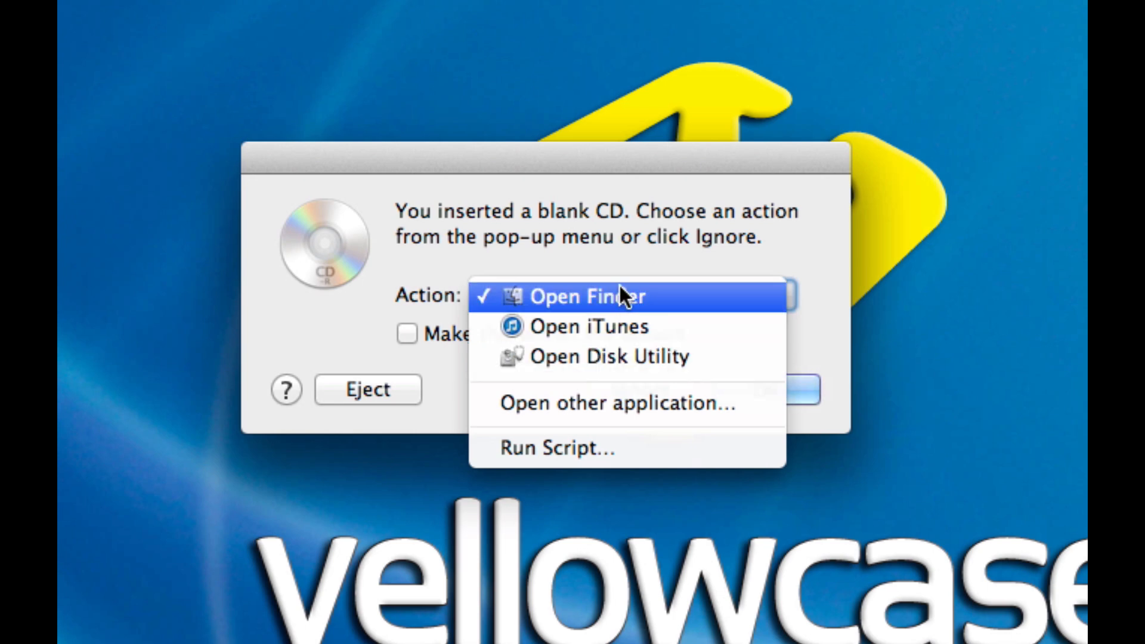
click(584, 296)
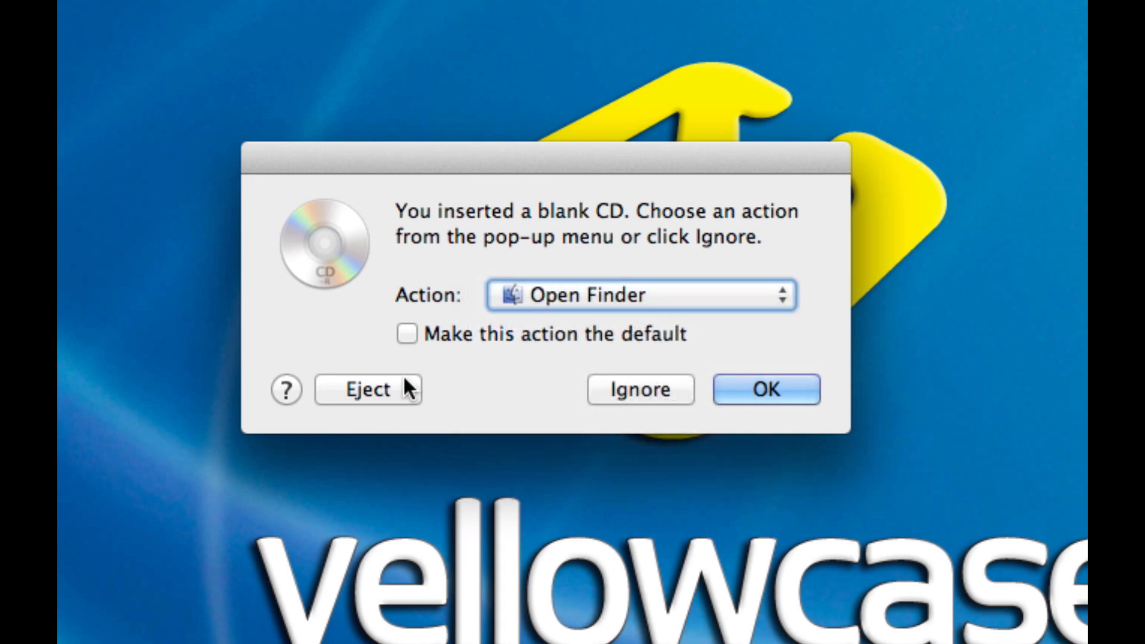
mouse_move(396, 400)
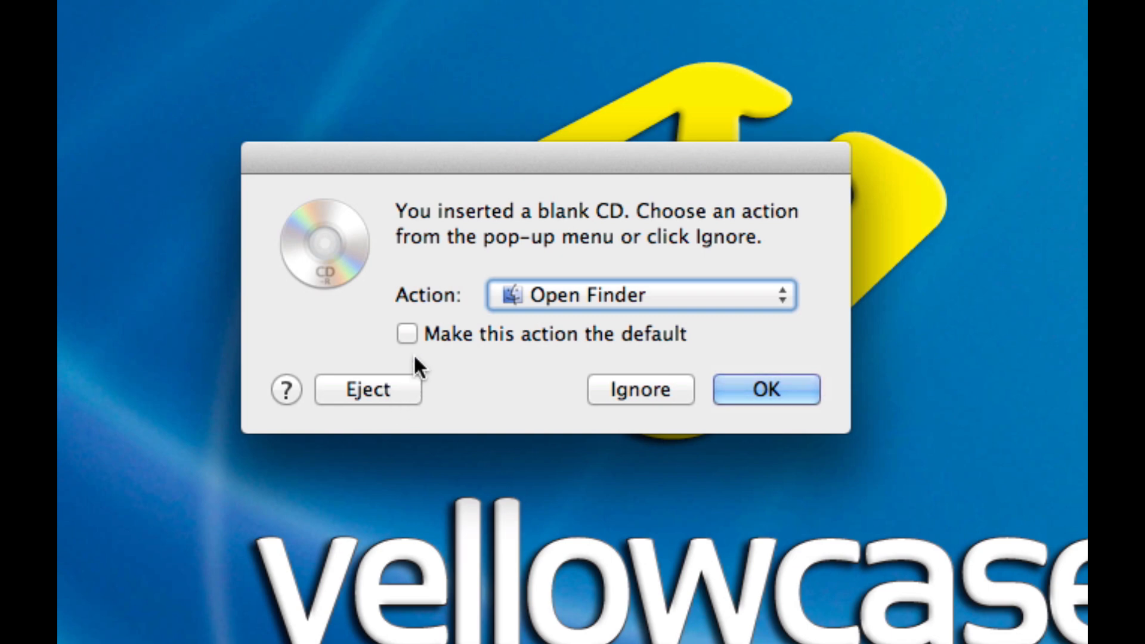
click(407, 334)
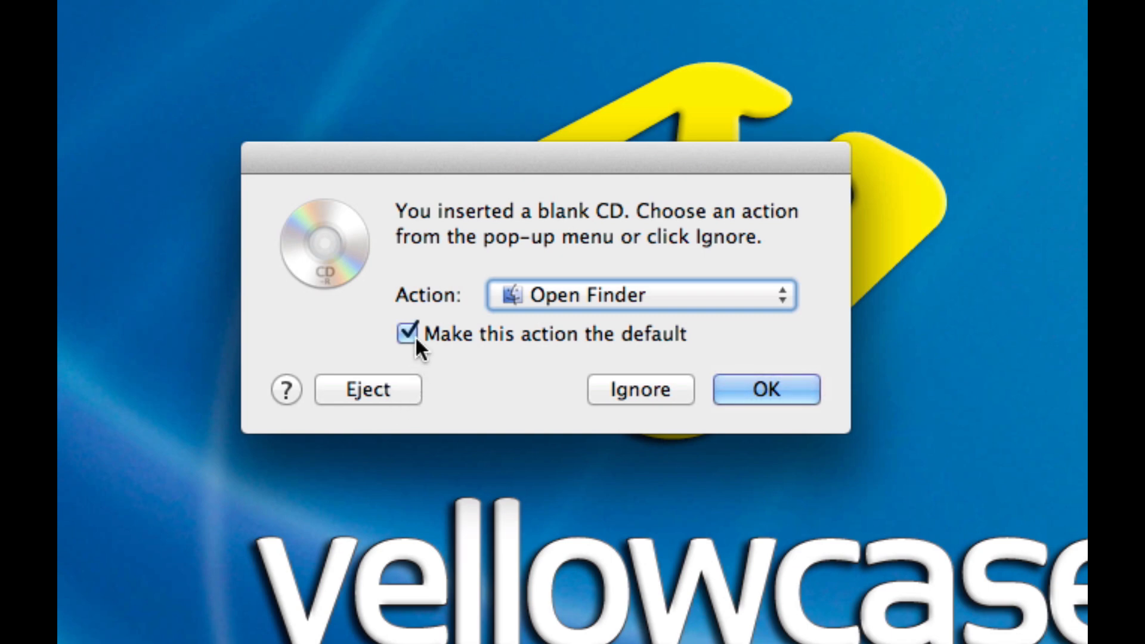
mouse_move(539, 348)
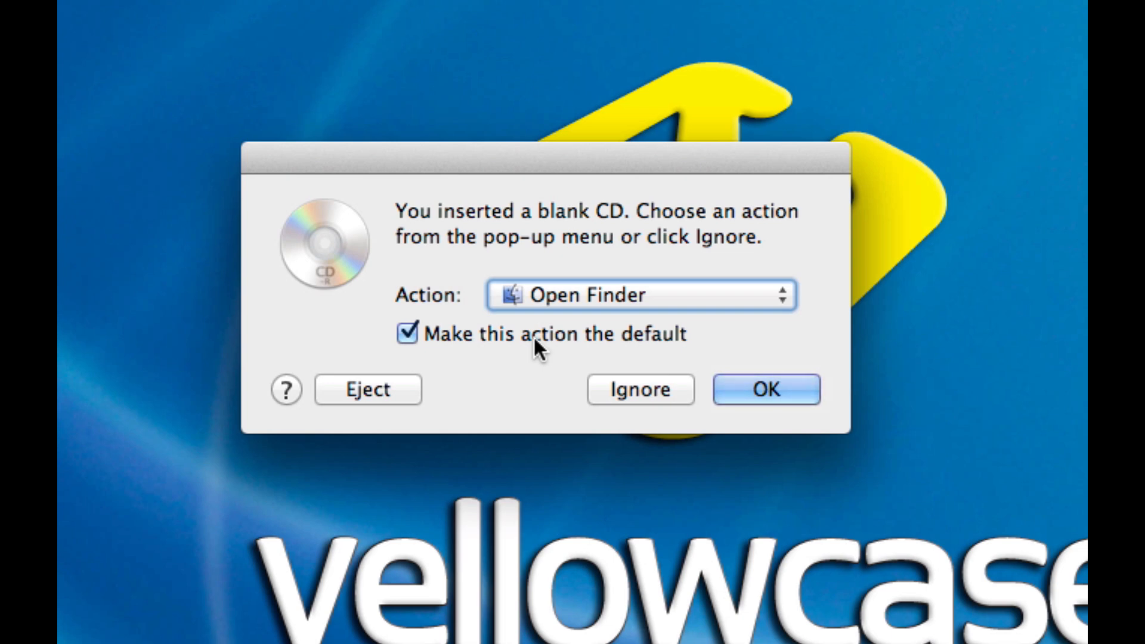
click(765, 389)
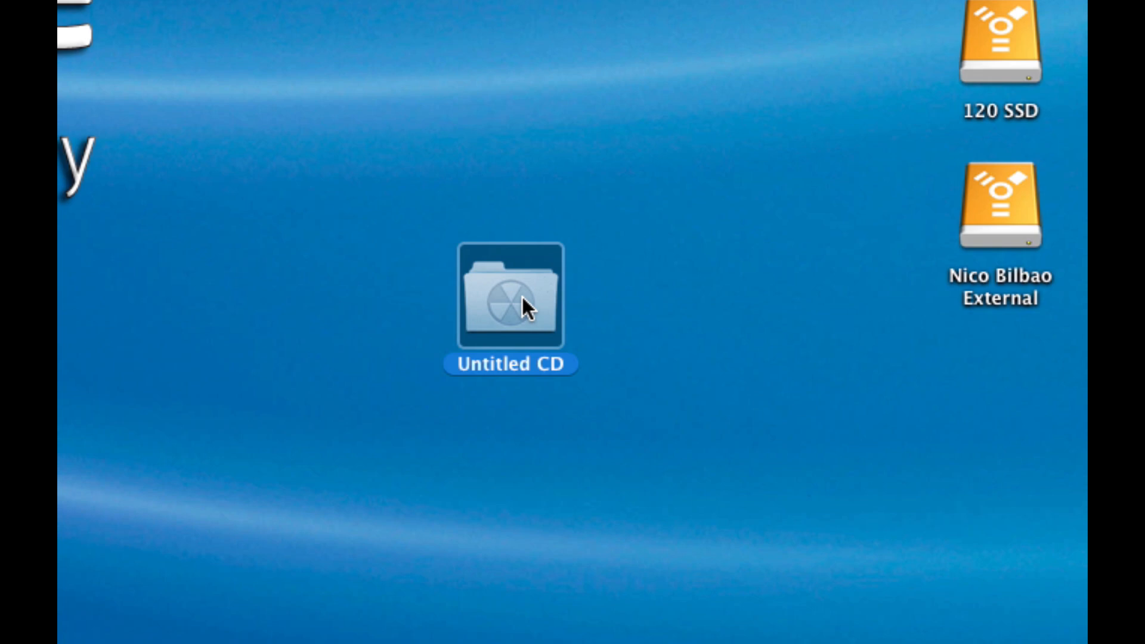
Step: Open the Untitled CD burn folder from the desktop in a Finder window
double_click(510, 295)
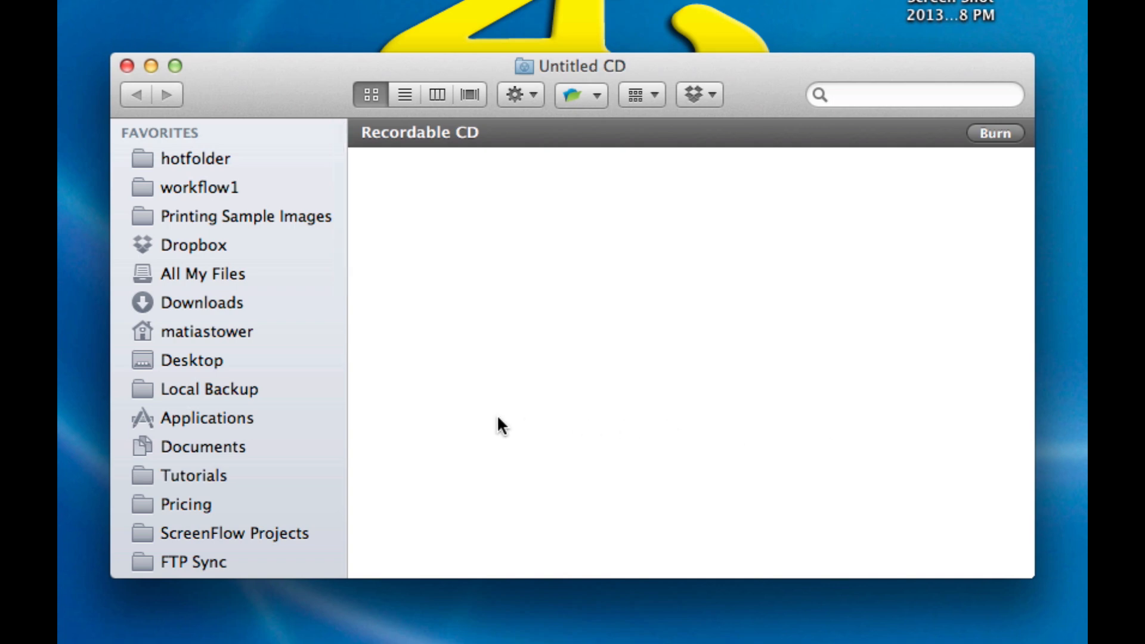
scroll(down, 3)
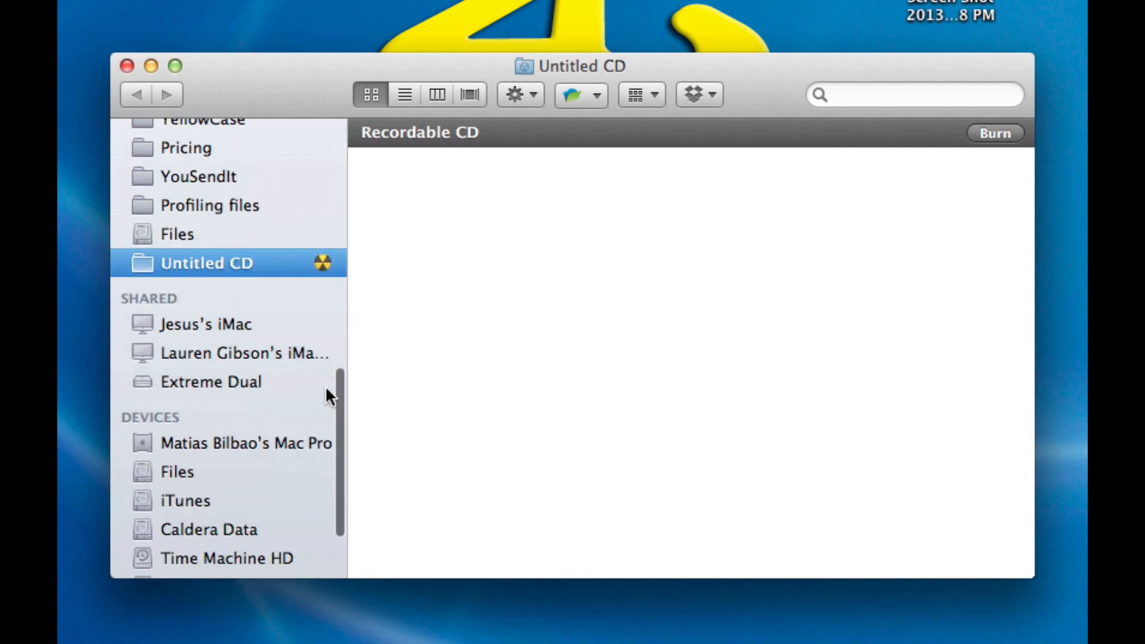
mouse_move(176, 285)
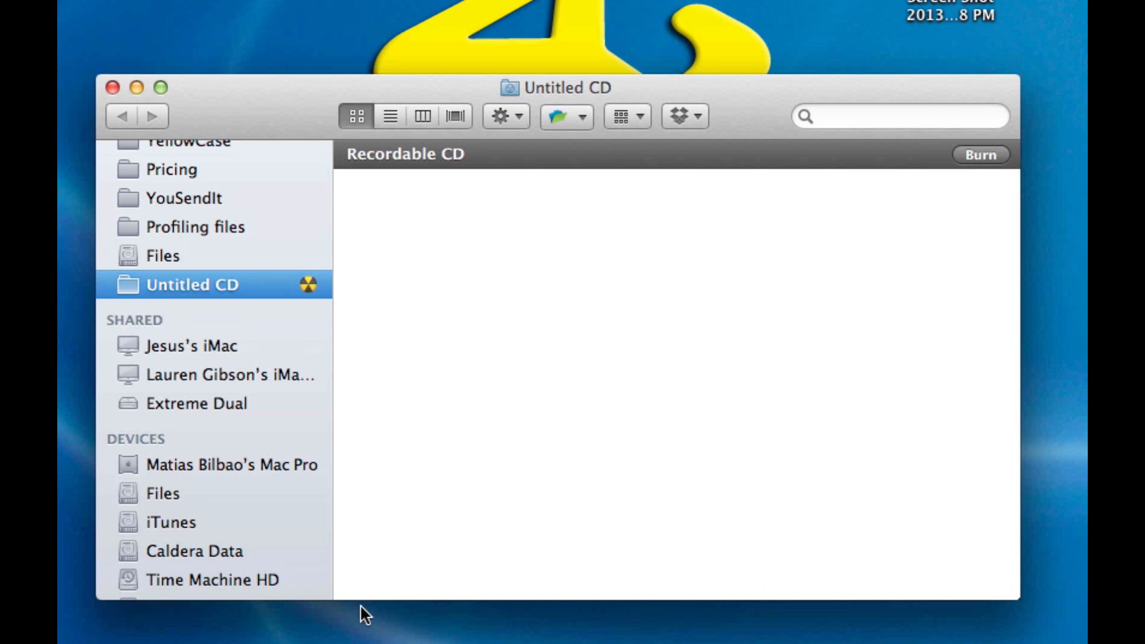
mouse_move(634, 601)
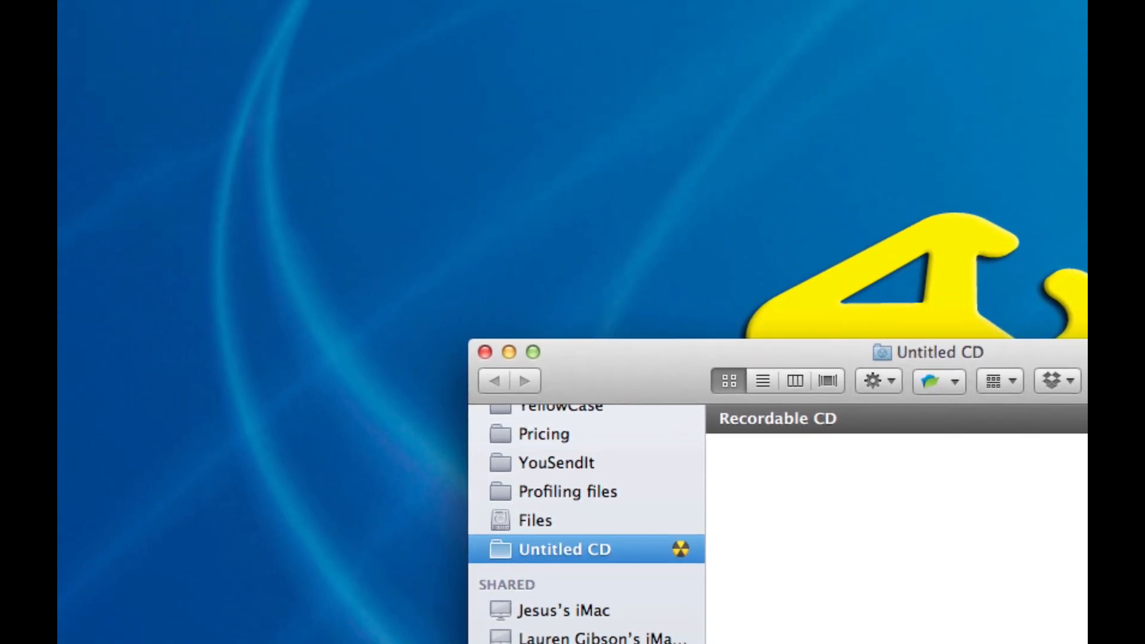
Step: Show the status bar: 0 items, 735.6 MB available
click(256, 12)
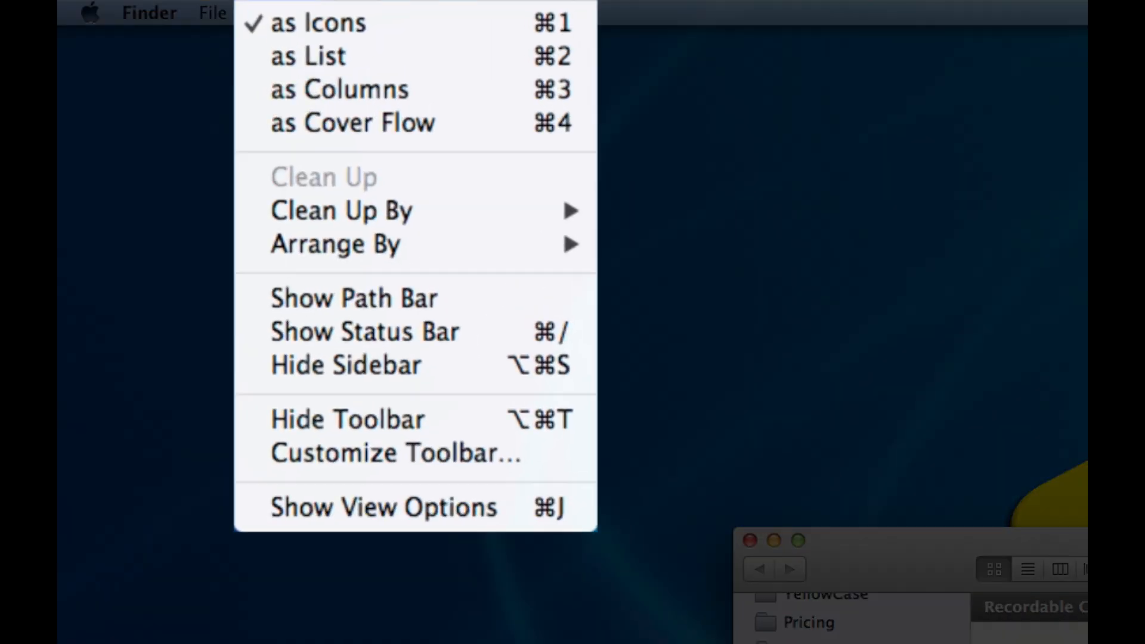
mouse_move(364, 331)
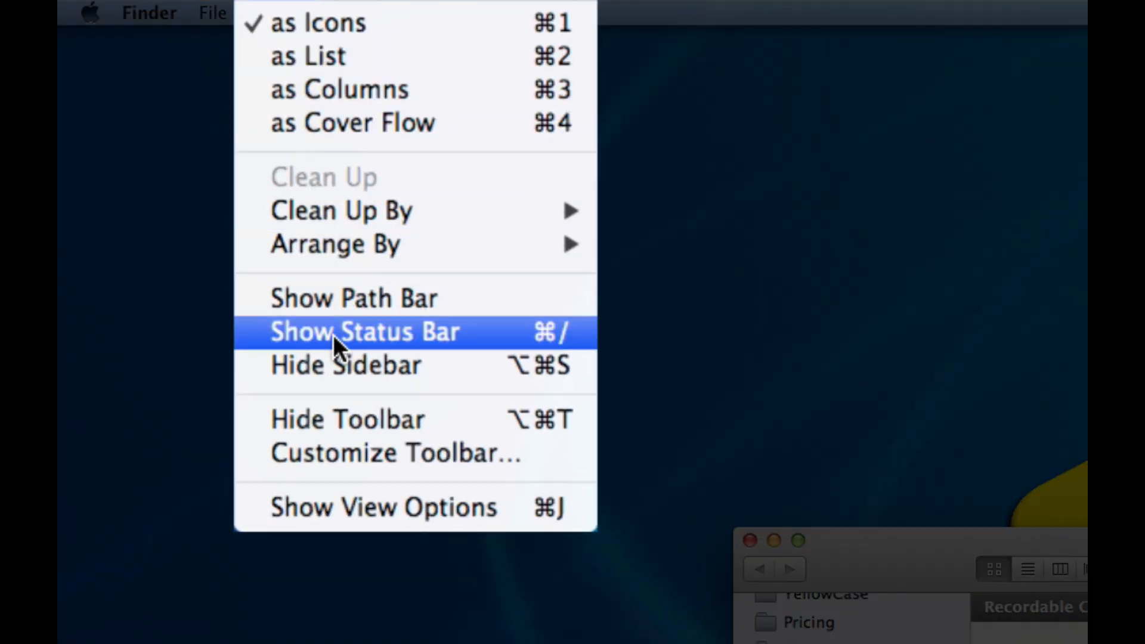
click(365, 331)
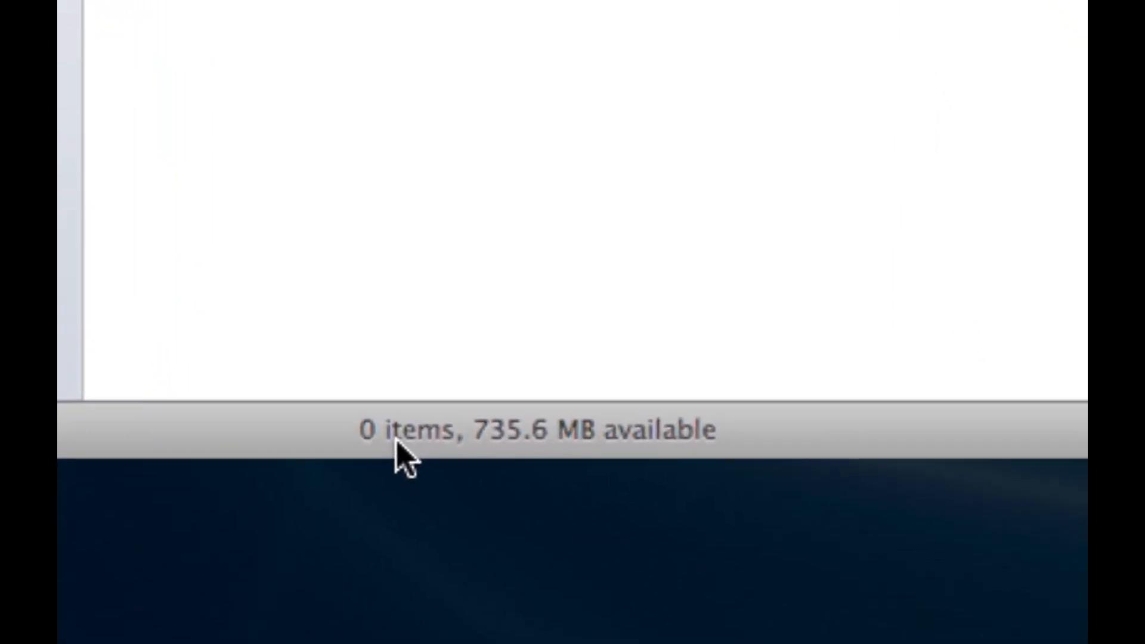
mouse_move(511, 456)
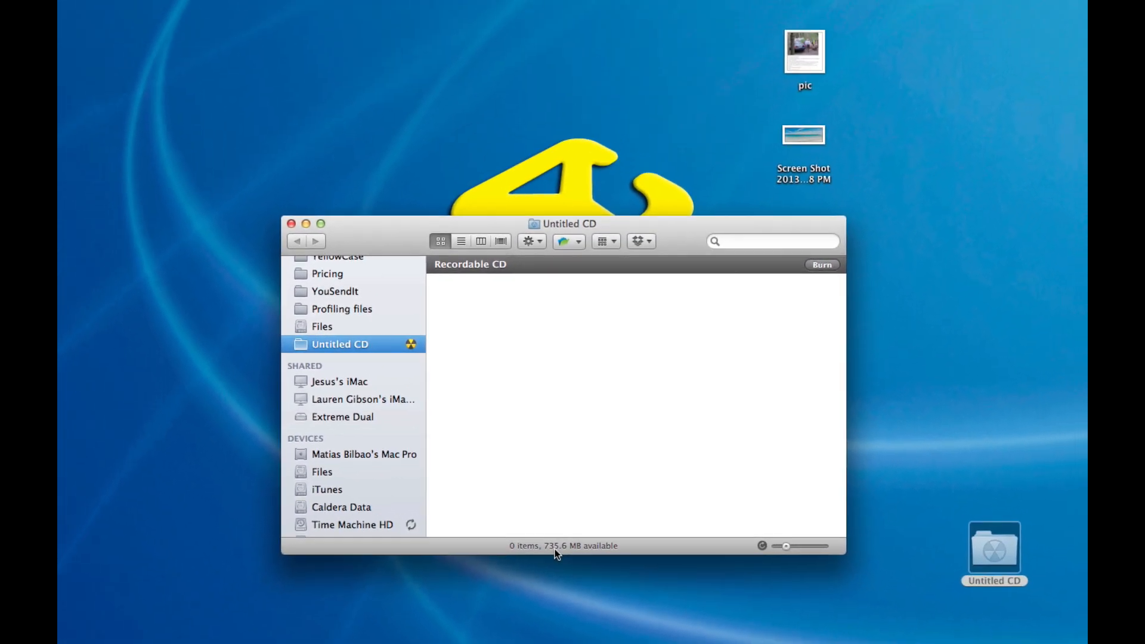
Step: Drag the pic image and another picture into Untitled CD, then select the folder
drag(804, 51, 743, 80)
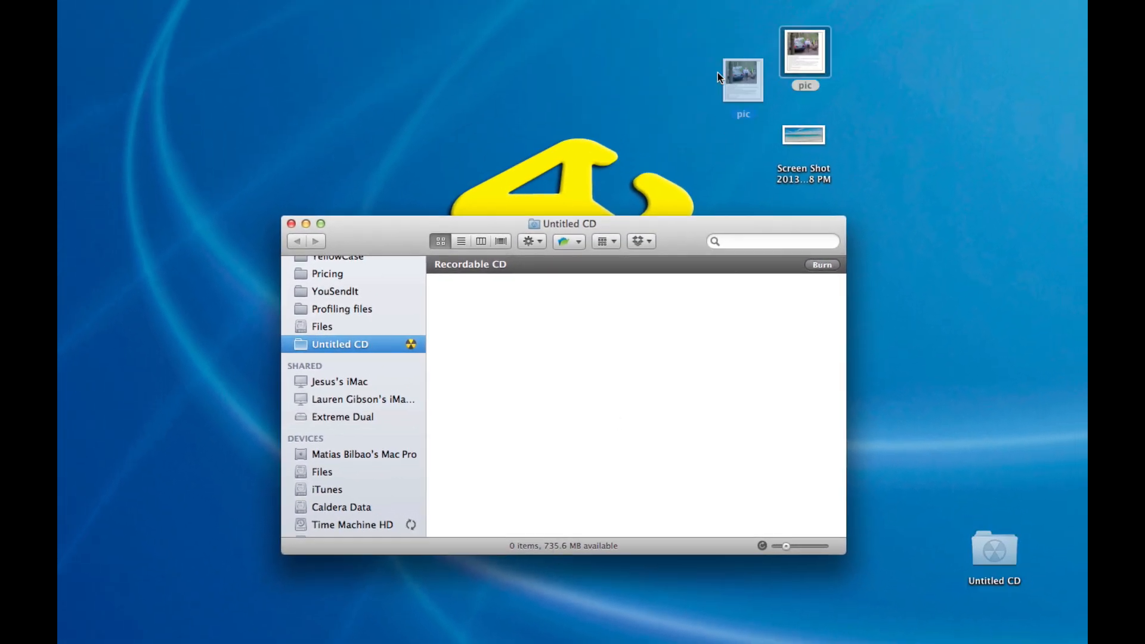
drag(742, 78, 531, 339)
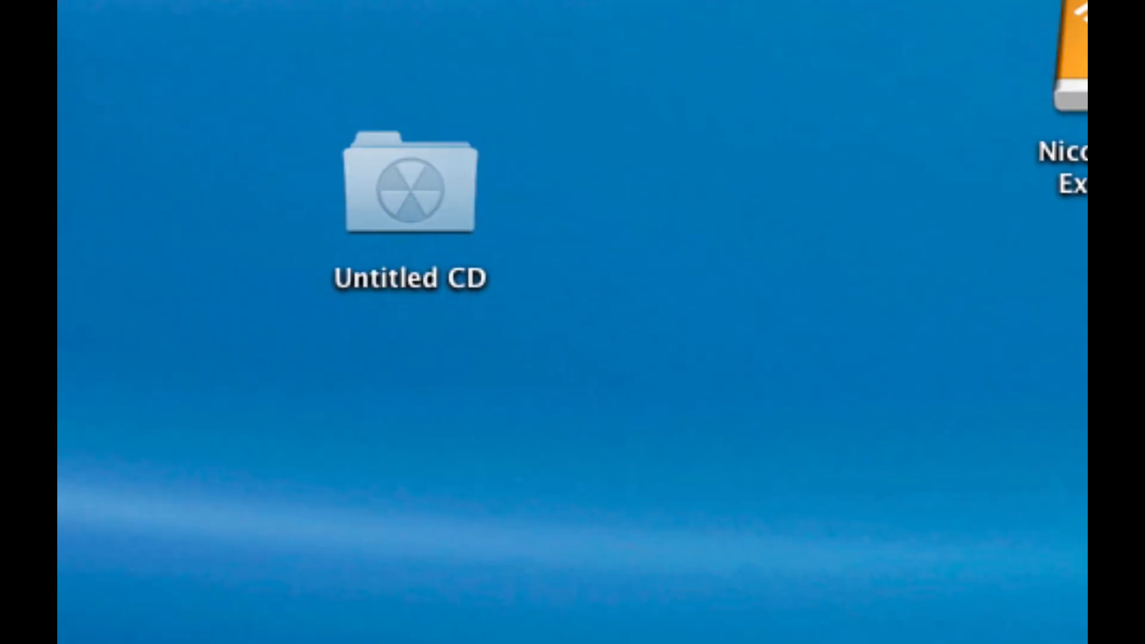
click(410, 182)
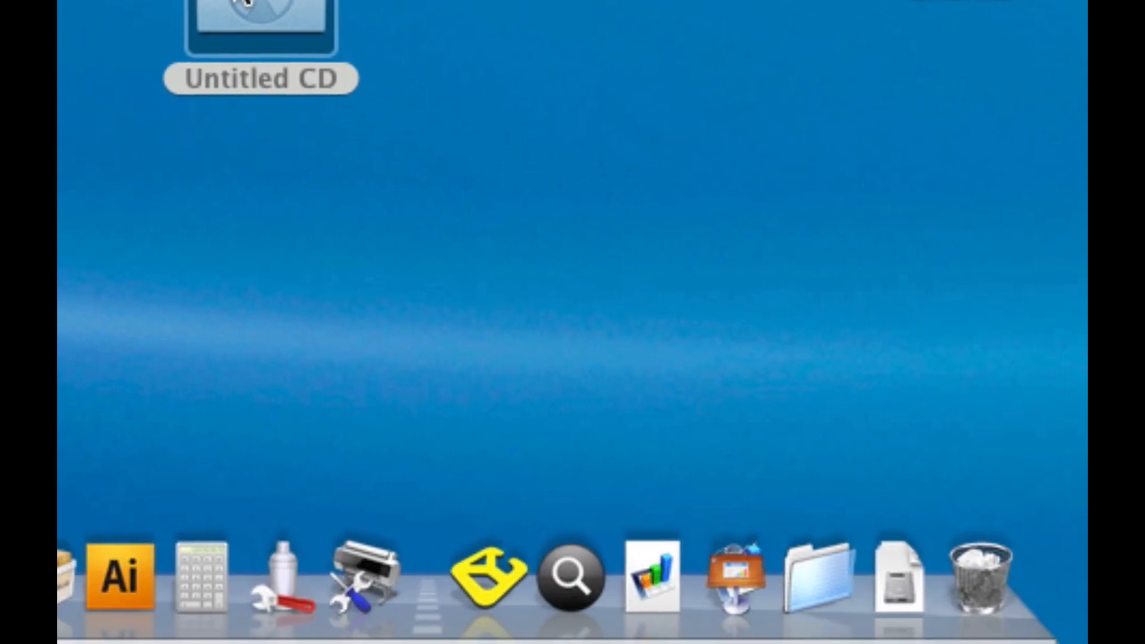
Step: Send the Untitled CD folder to be burned and start the burn
drag(260, 29, 805, 344)
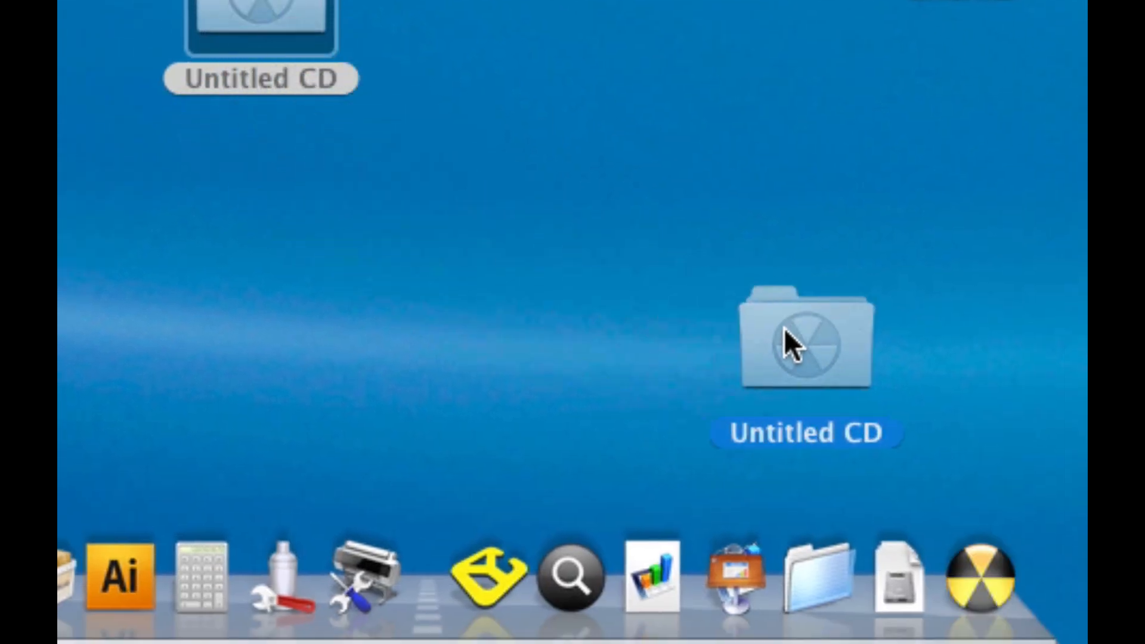
double_click(805, 341)
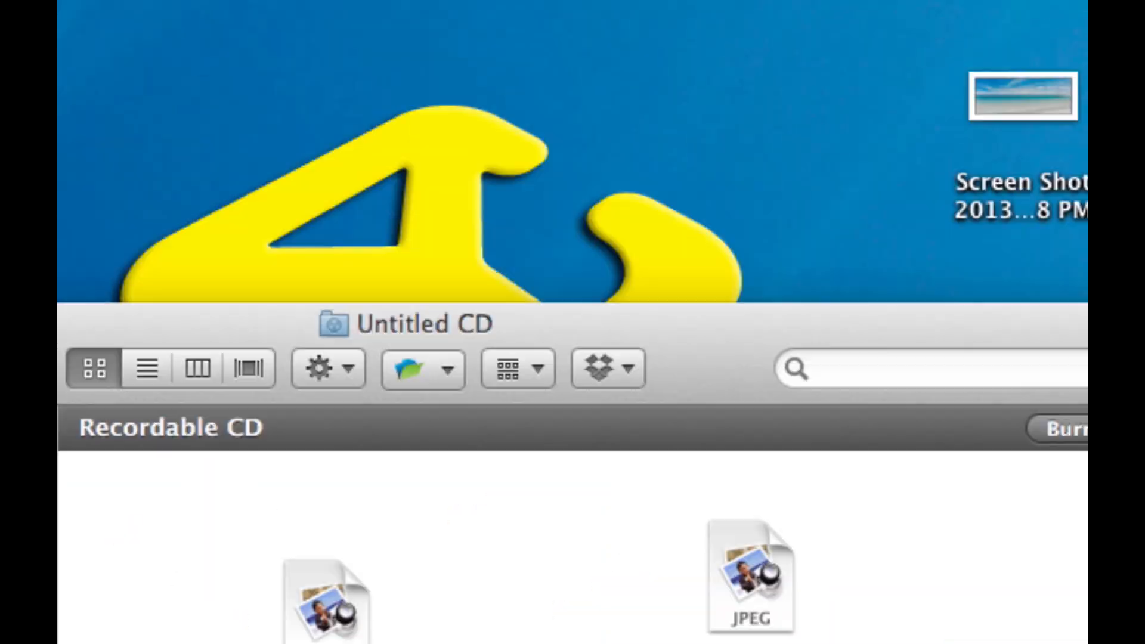
click(1088, 427)
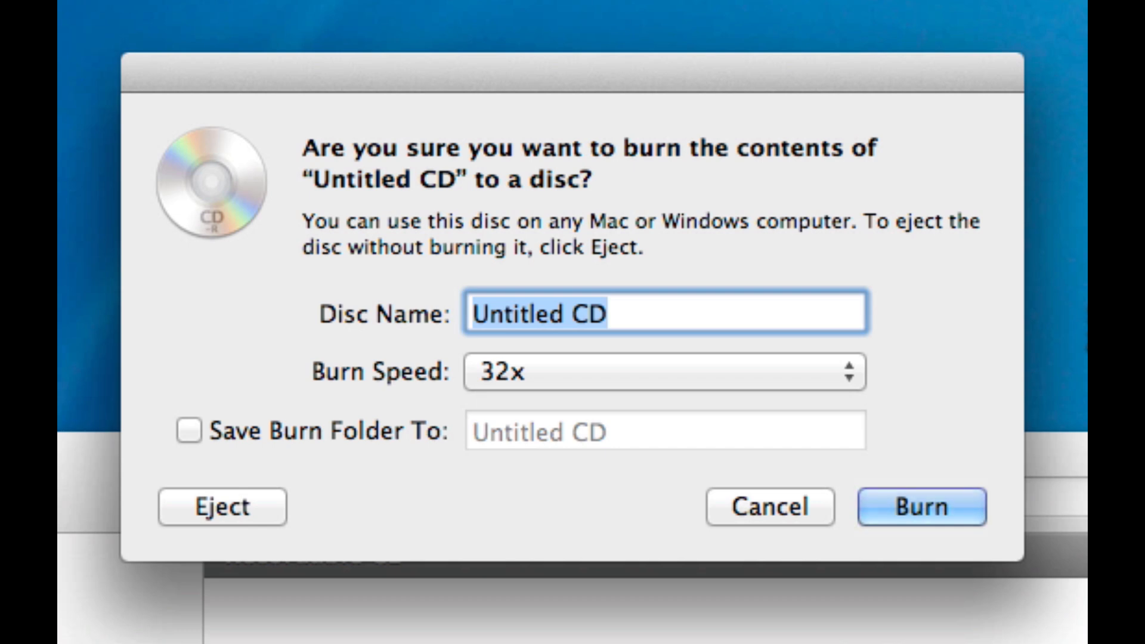
Step: Name the disc 'My CD' and check the burn speed list, keeping 32x
text(My CD)
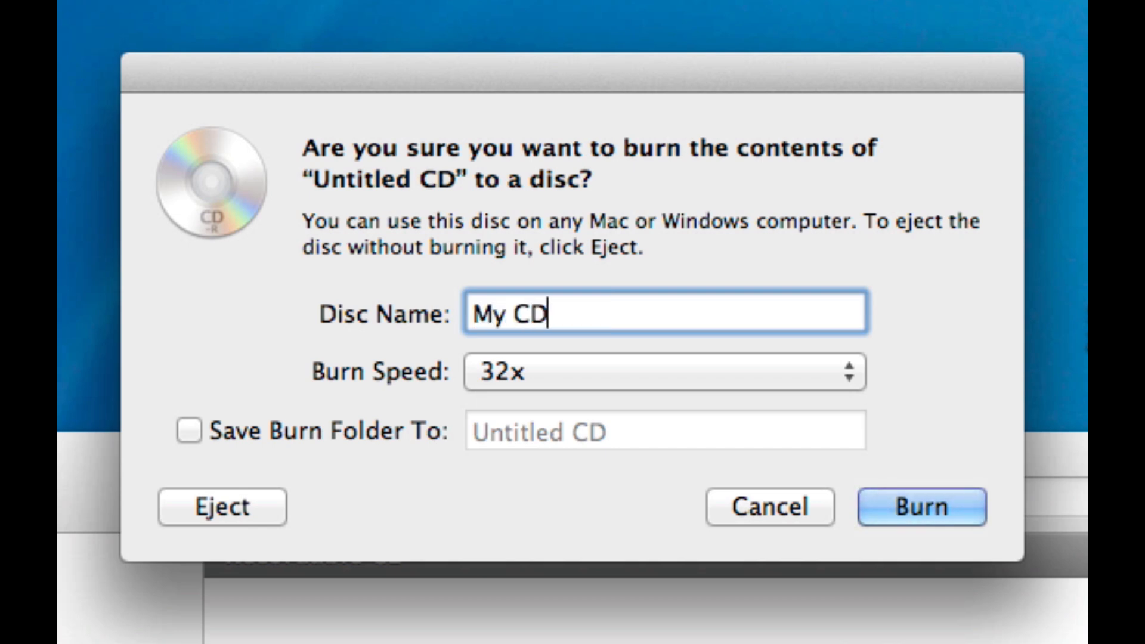
click(663, 372)
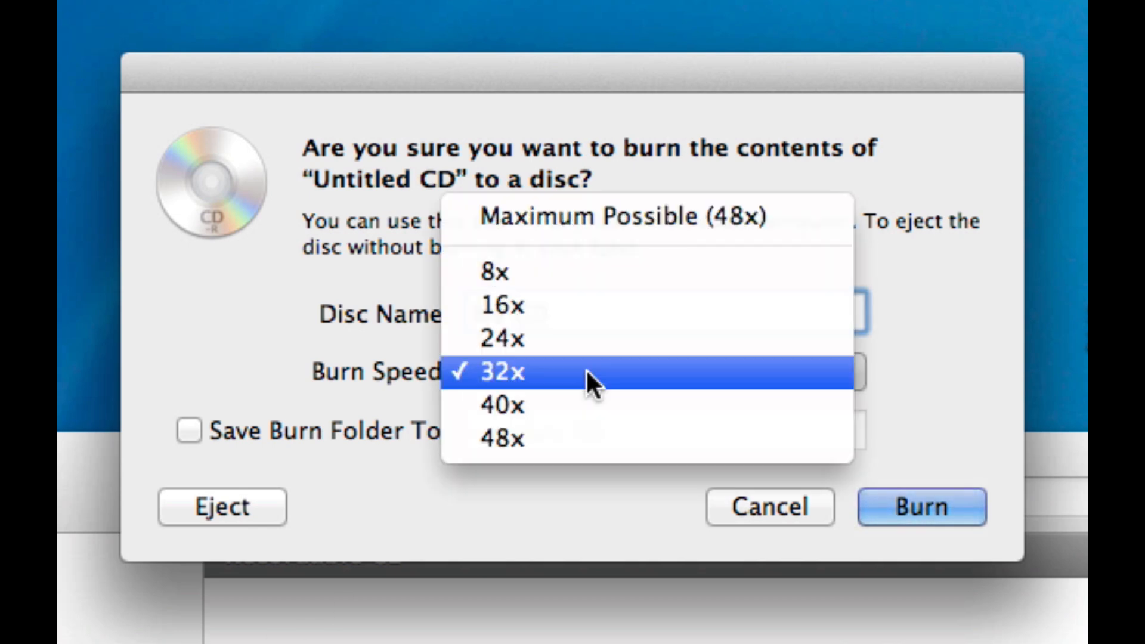
mouse_move(595, 440)
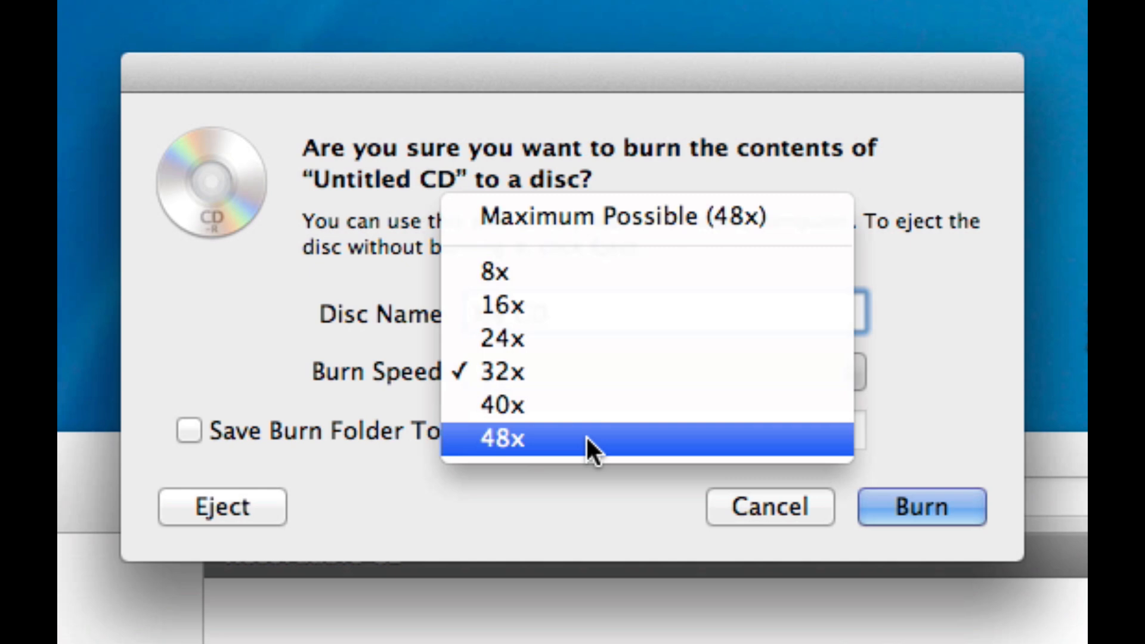
mouse_move(569, 405)
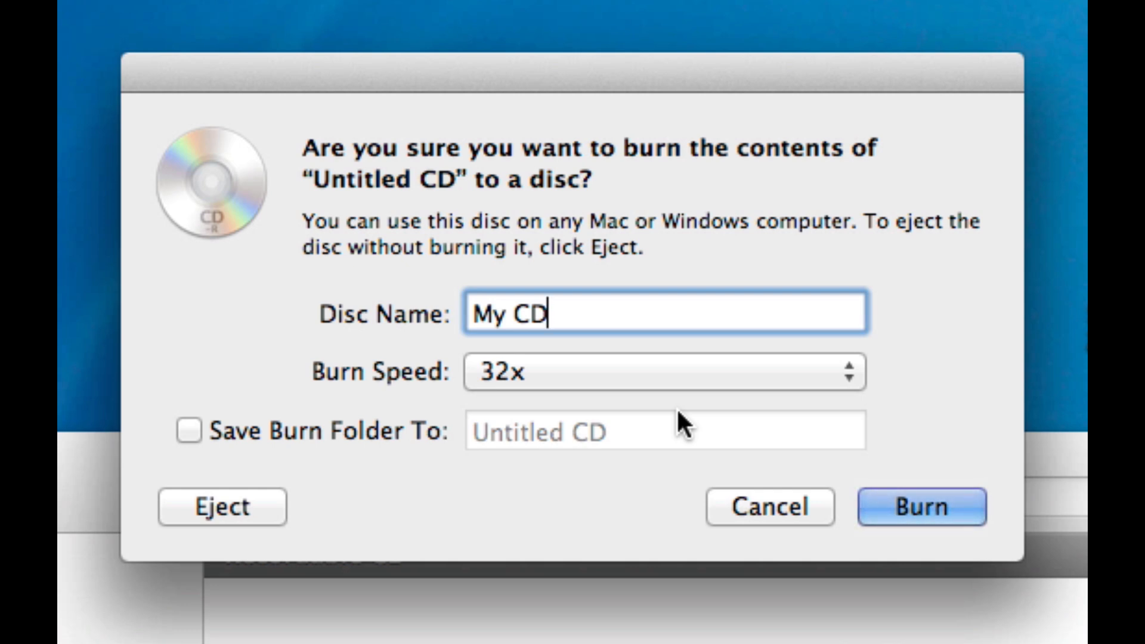
Step: Save the burn folder as 'My CD' and burn the disc
click(189, 432)
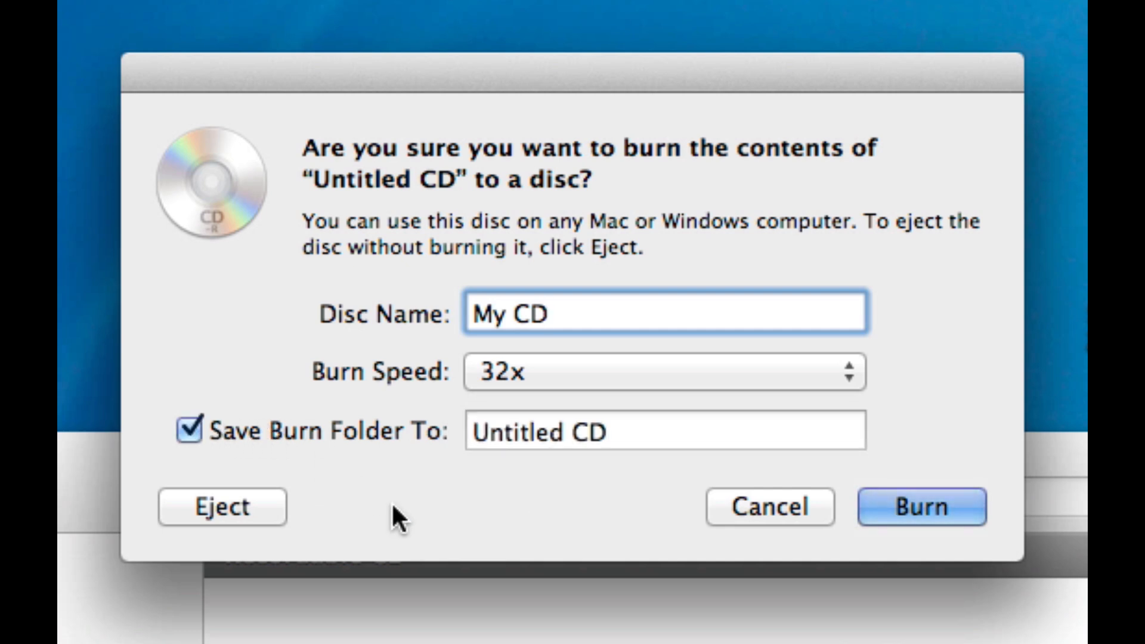
mouse_move(624, 453)
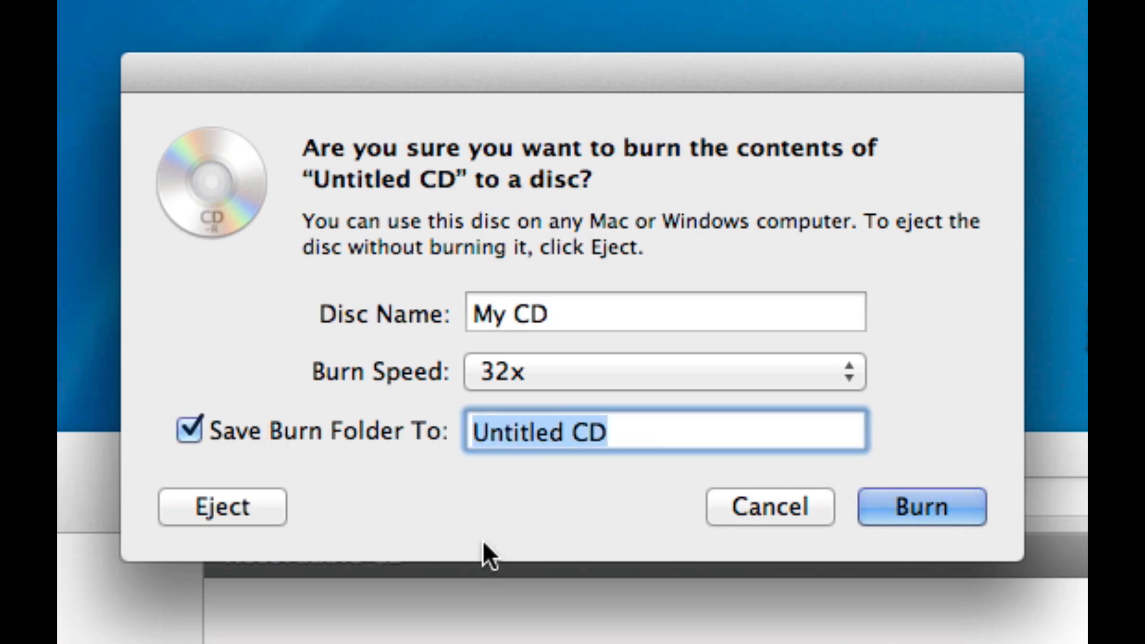
text(My CD)
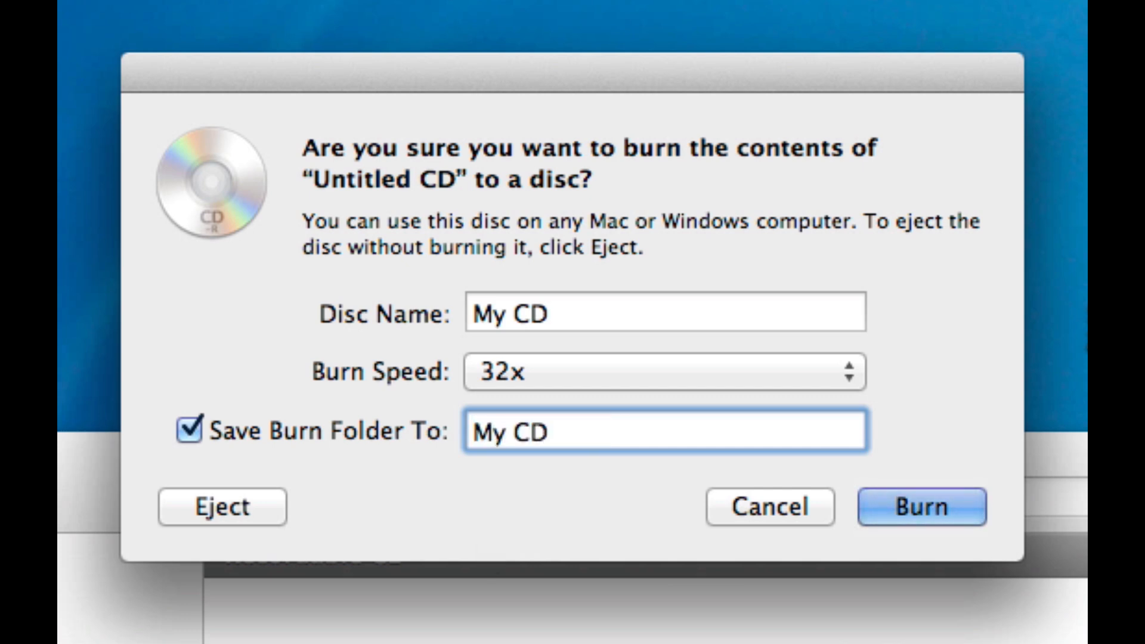
mouse_move(612, 614)
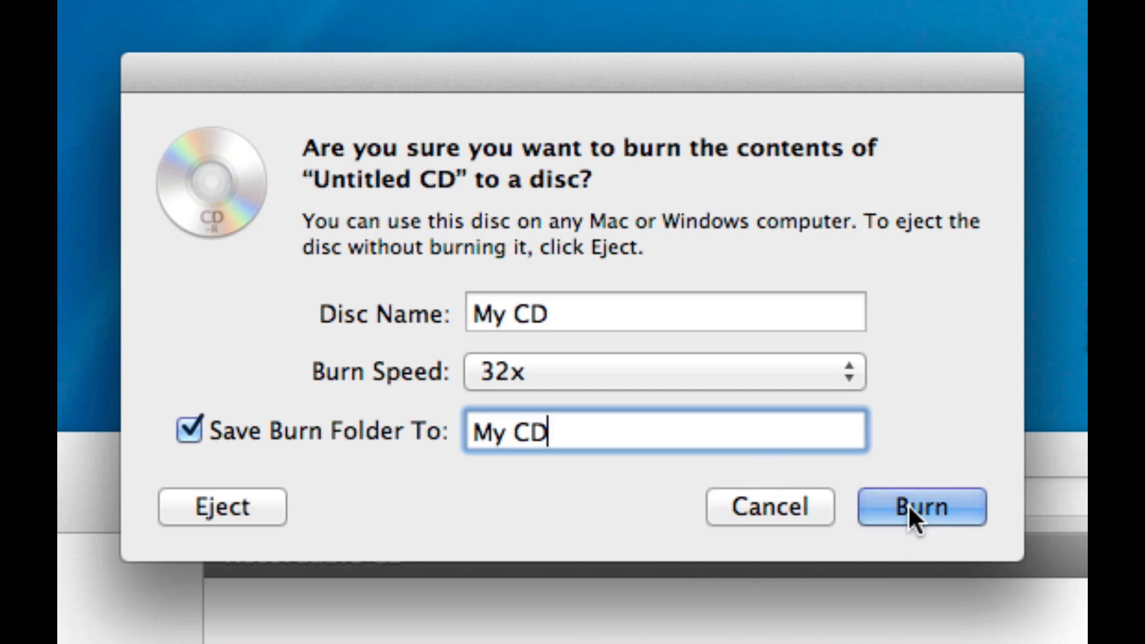
click(920, 506)
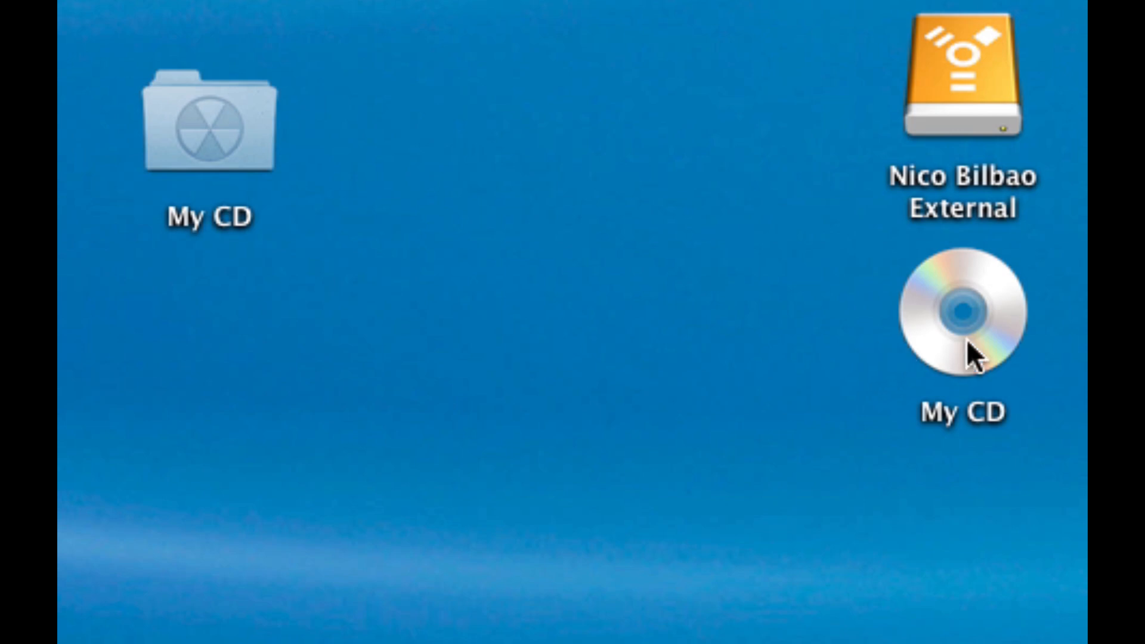
Step: Select the burned My CD disc on the desktop and open it
click(208, 128)
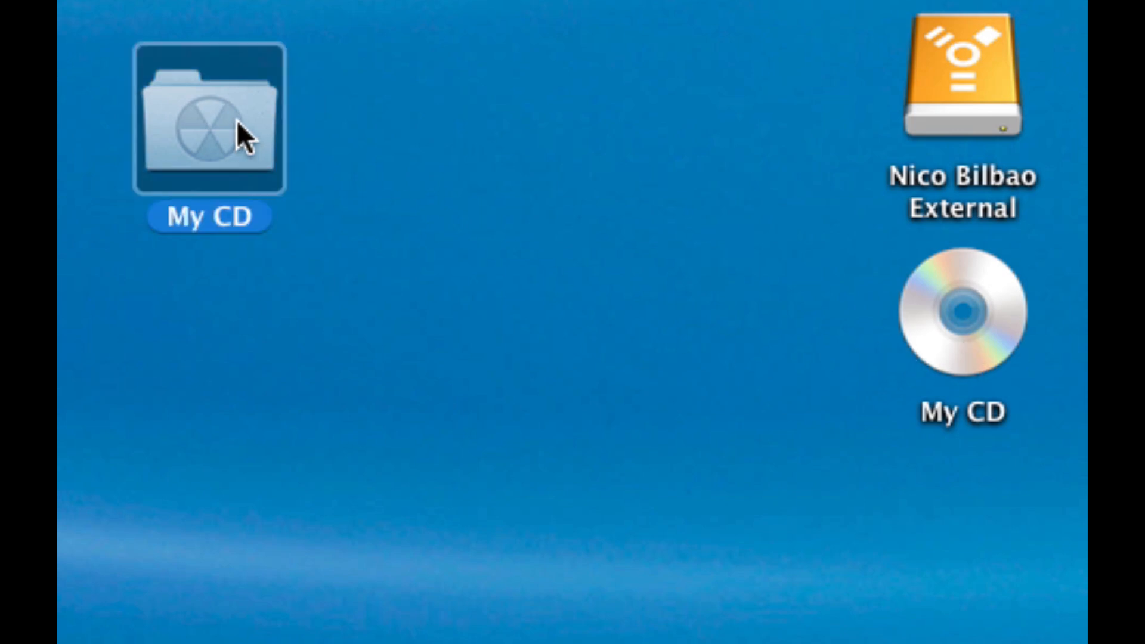
double_click(208, 120)
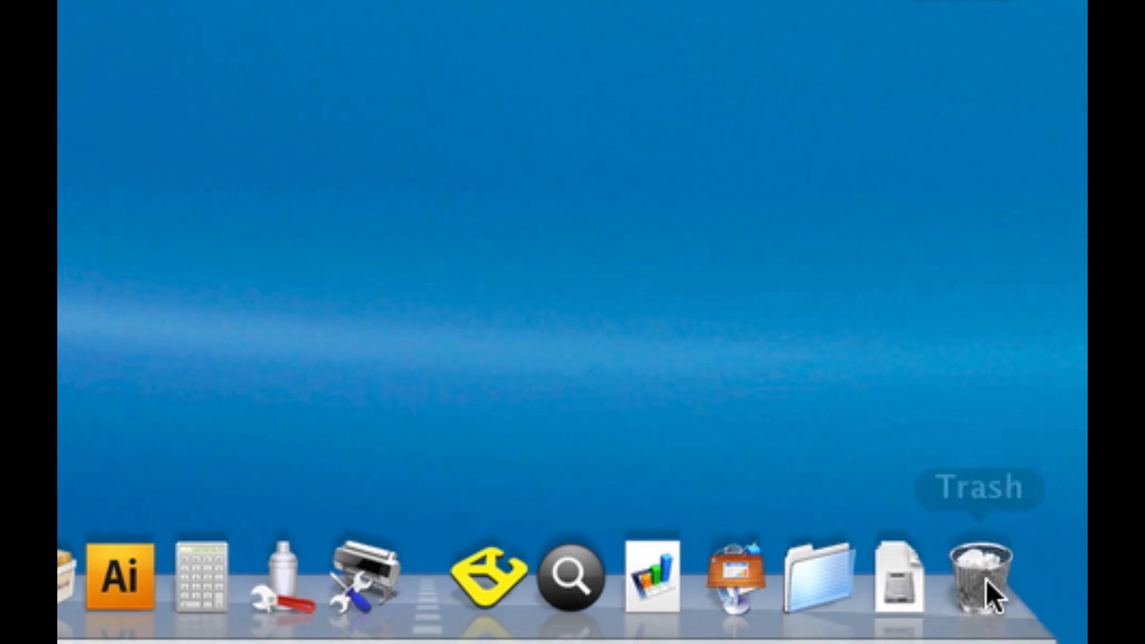
mouse_move(993, 592)
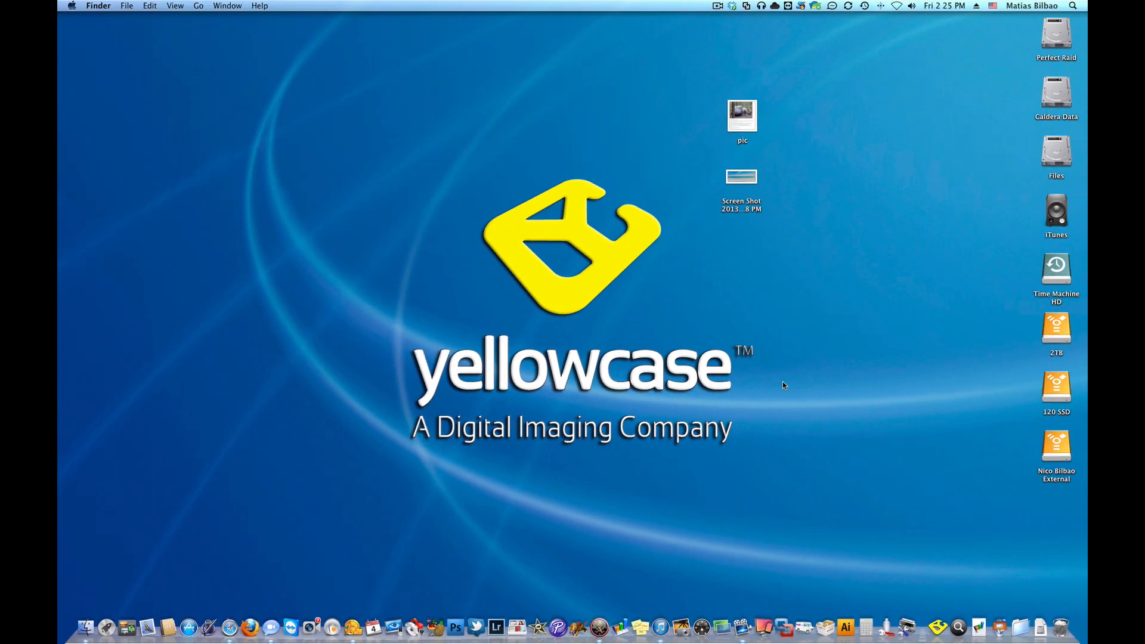
mouse_move(210, 151)
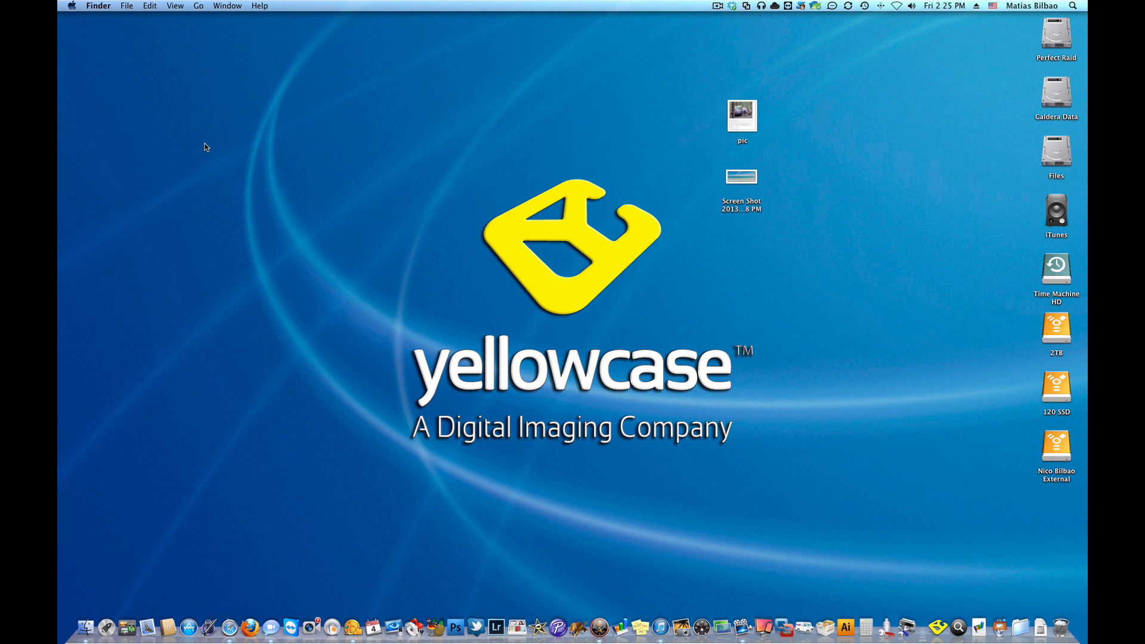
mouse_move(181, 138)
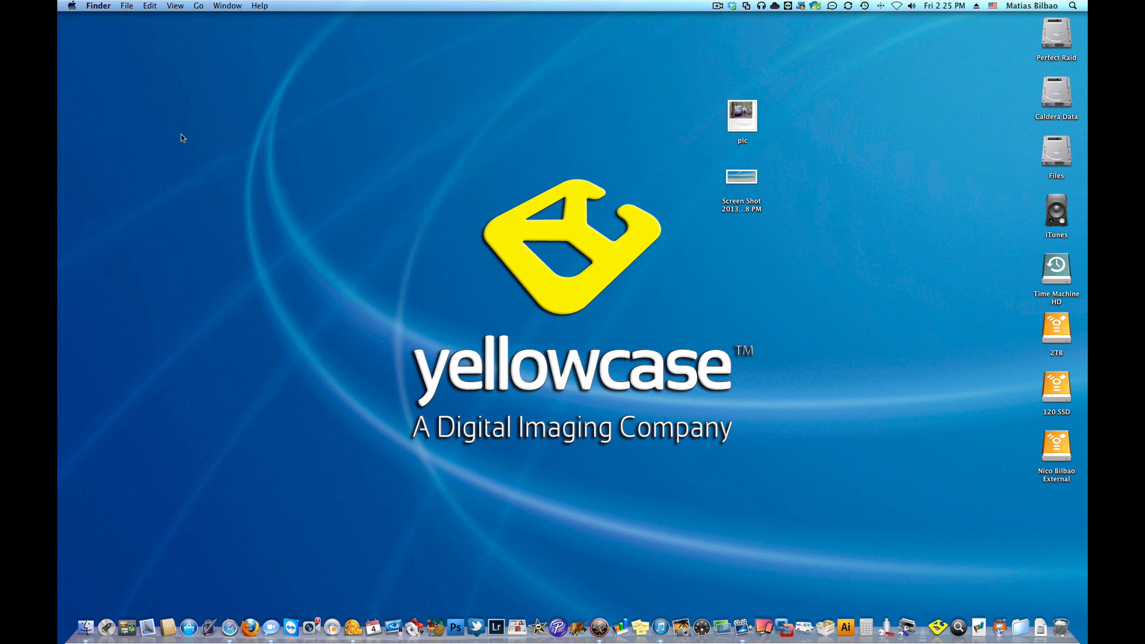
Step: Open System Preferences from the Apple menu
click(72, 6)
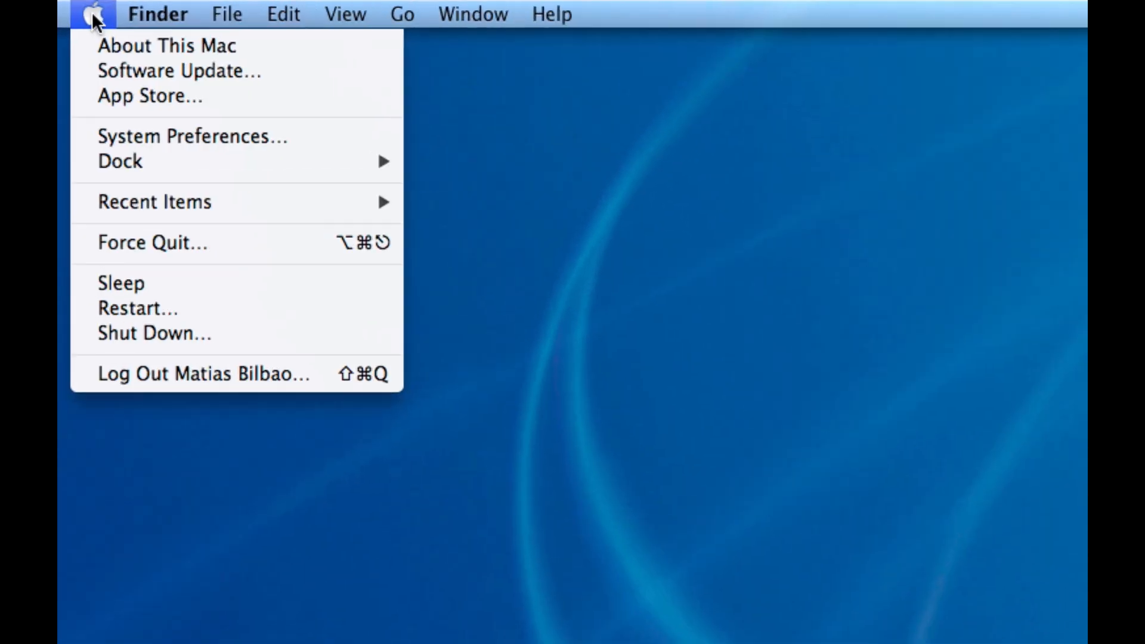
mouse_move(212, 159)
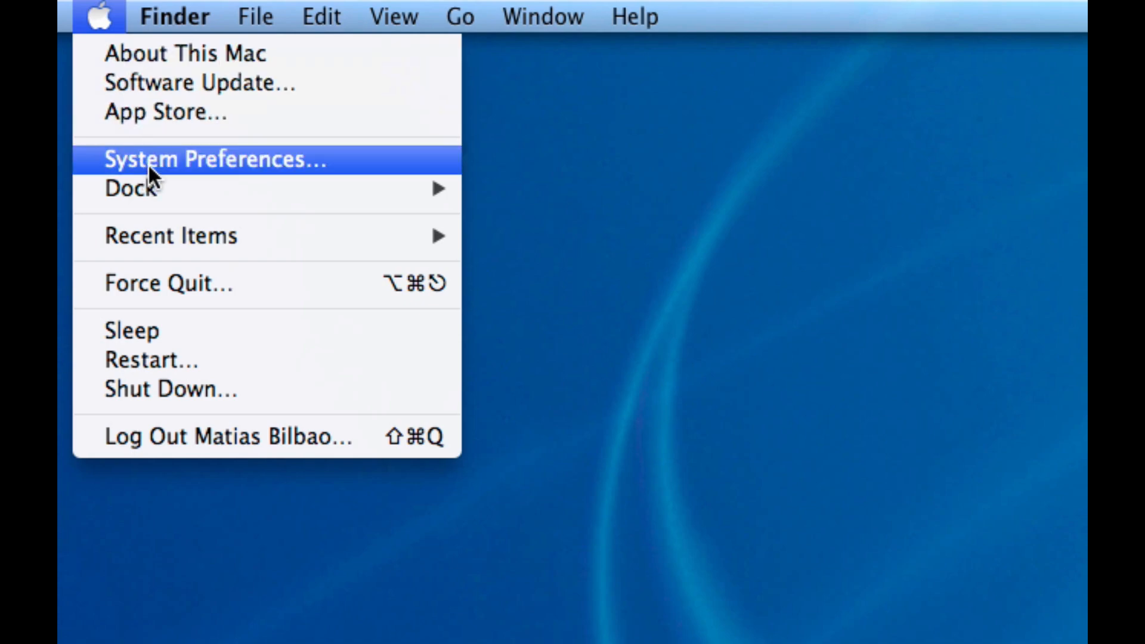
click(212, 160)
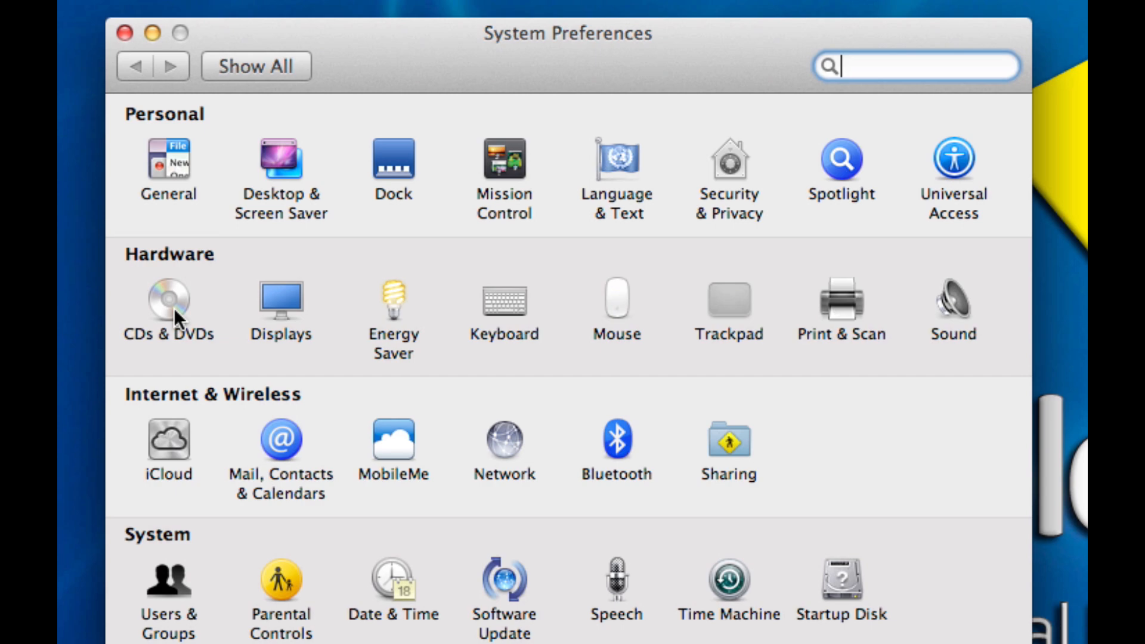
Step: In CDs & DVDs, set both blank CD and blank DVD insertion to Open Finder
click(169, 302)
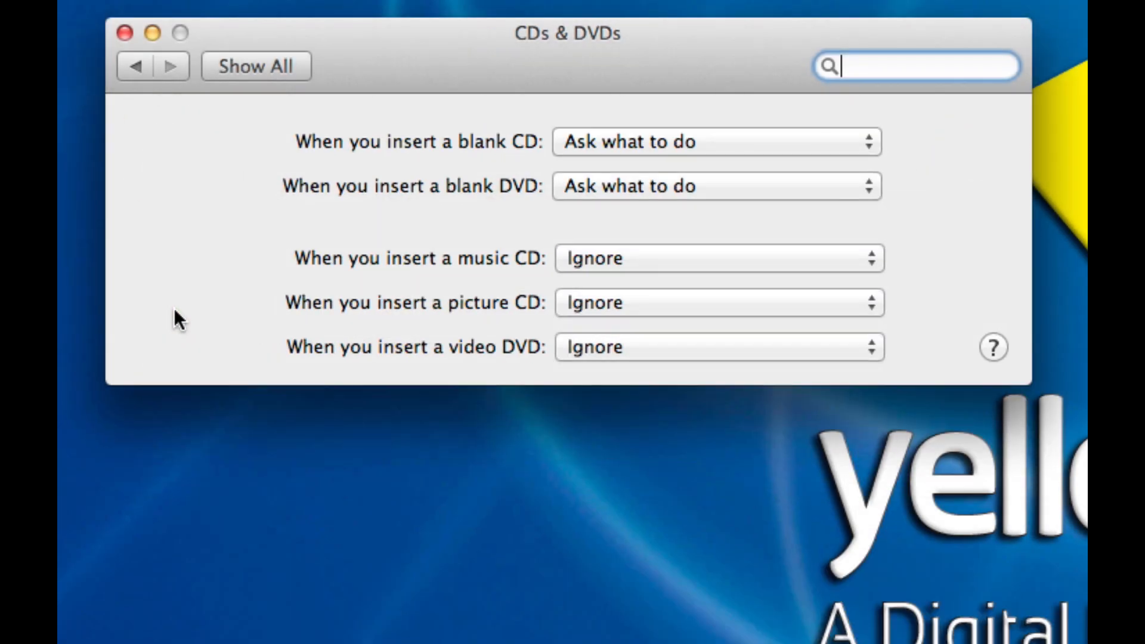
mouse_move(436, 154)
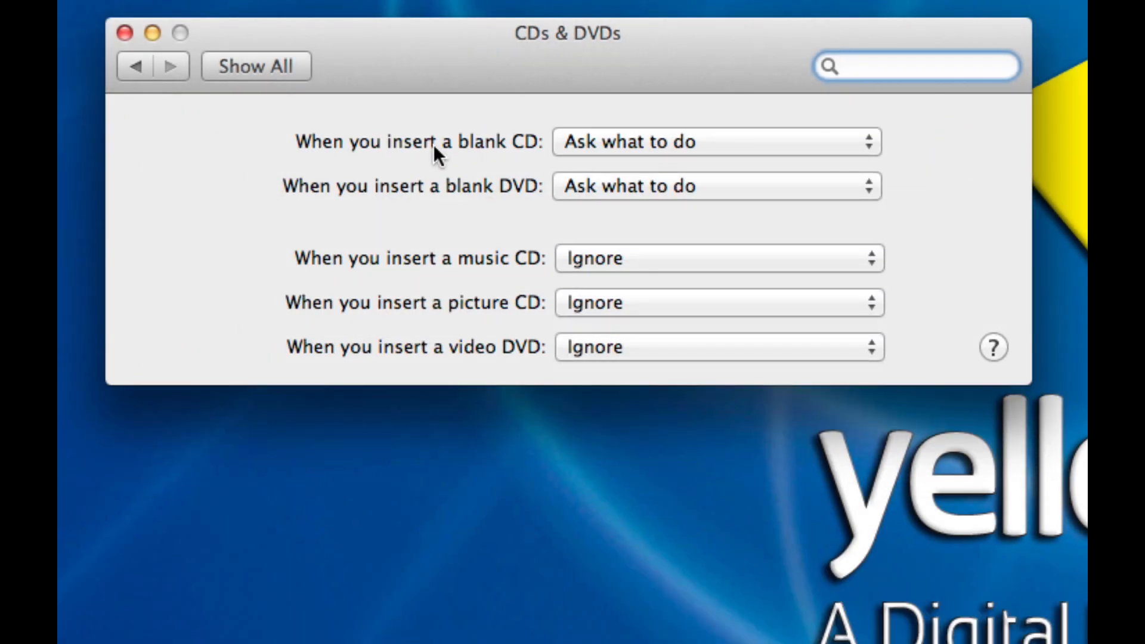
click(715, 142)
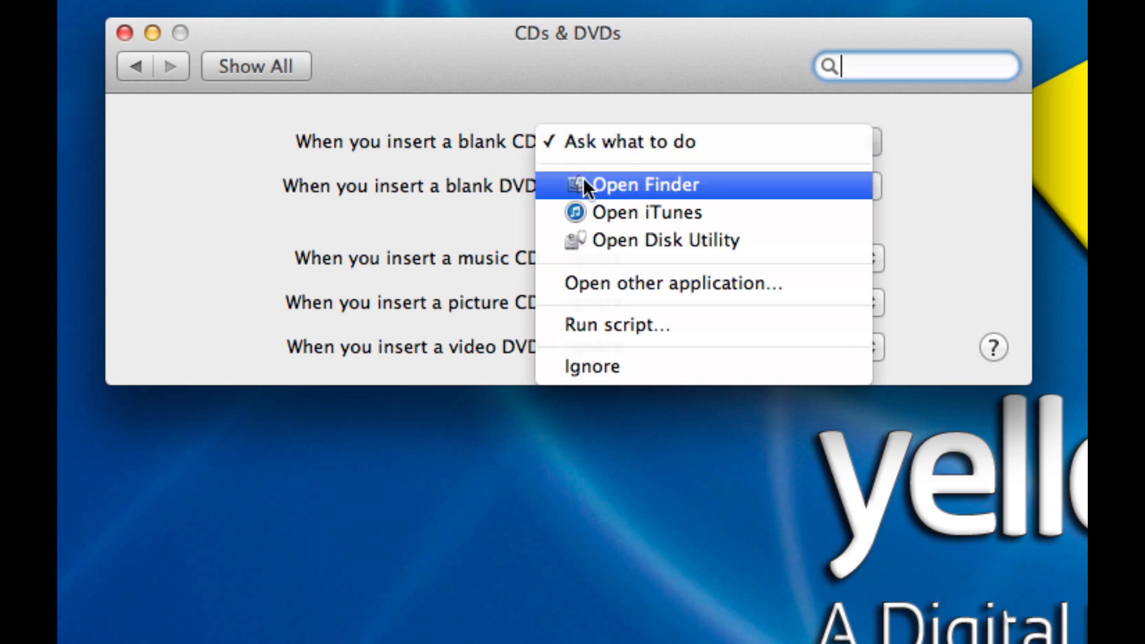
click(645, 185)
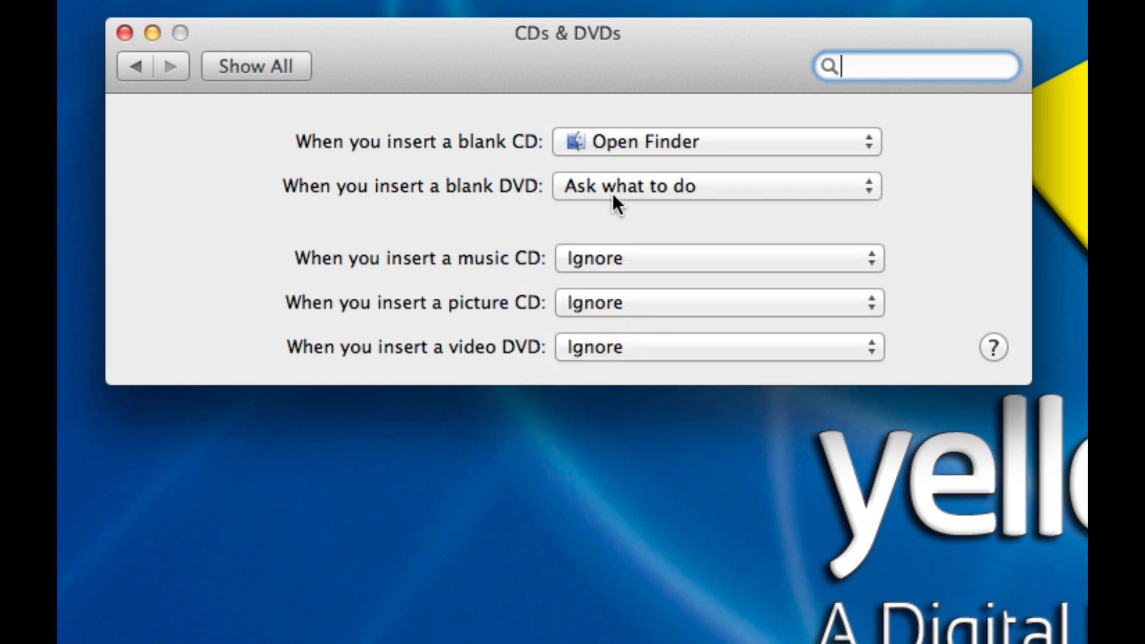
click(716, 186)
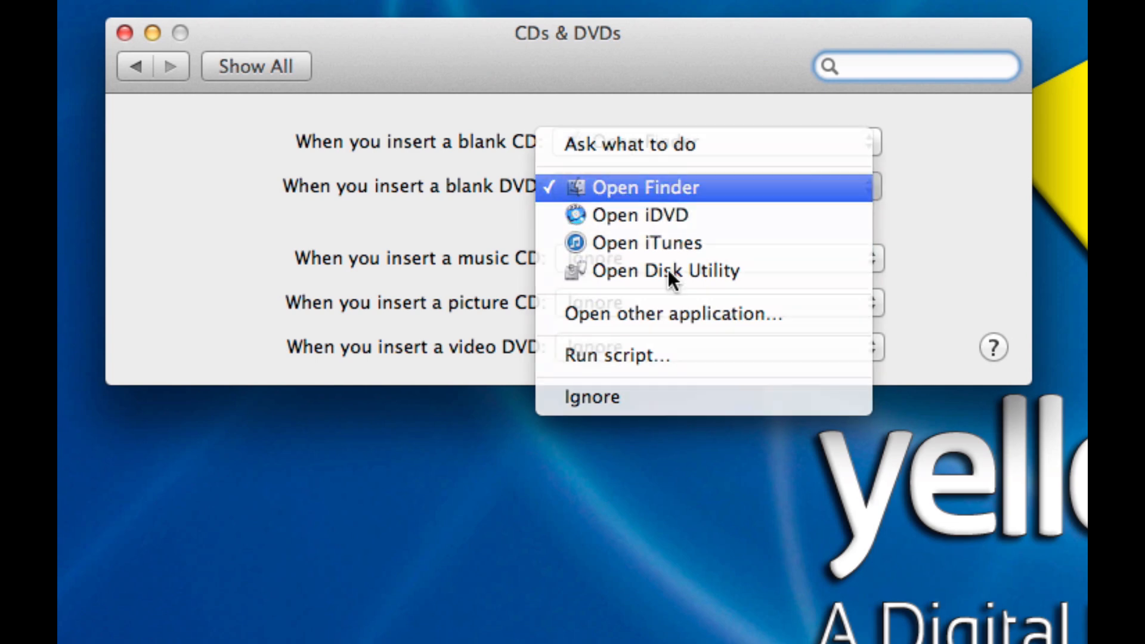
click(645, 188)
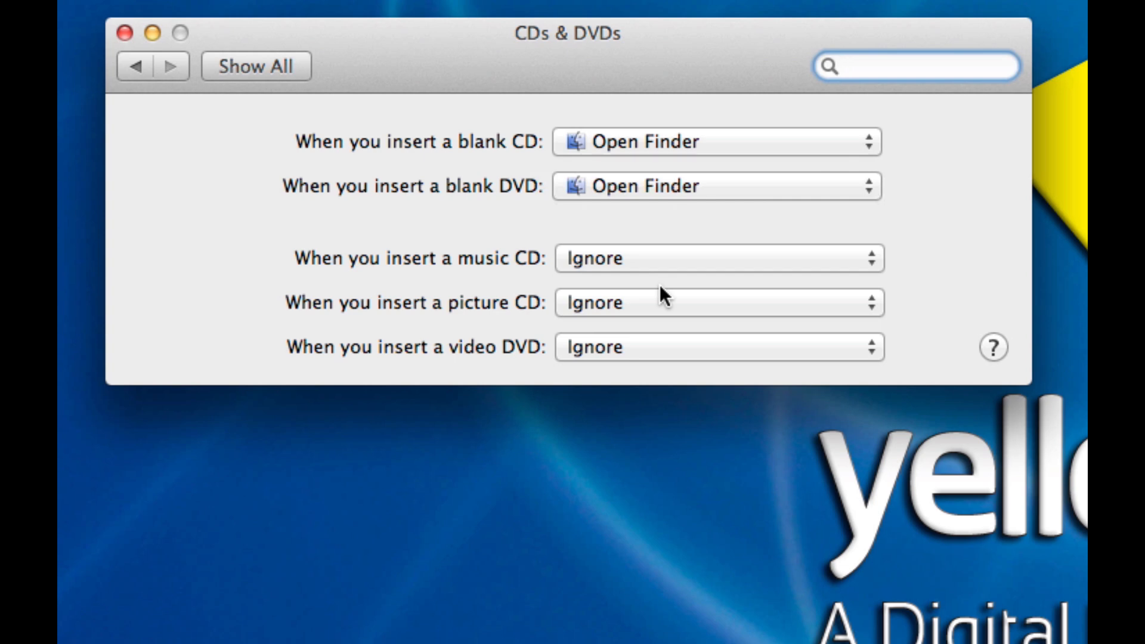
click(913, 66)
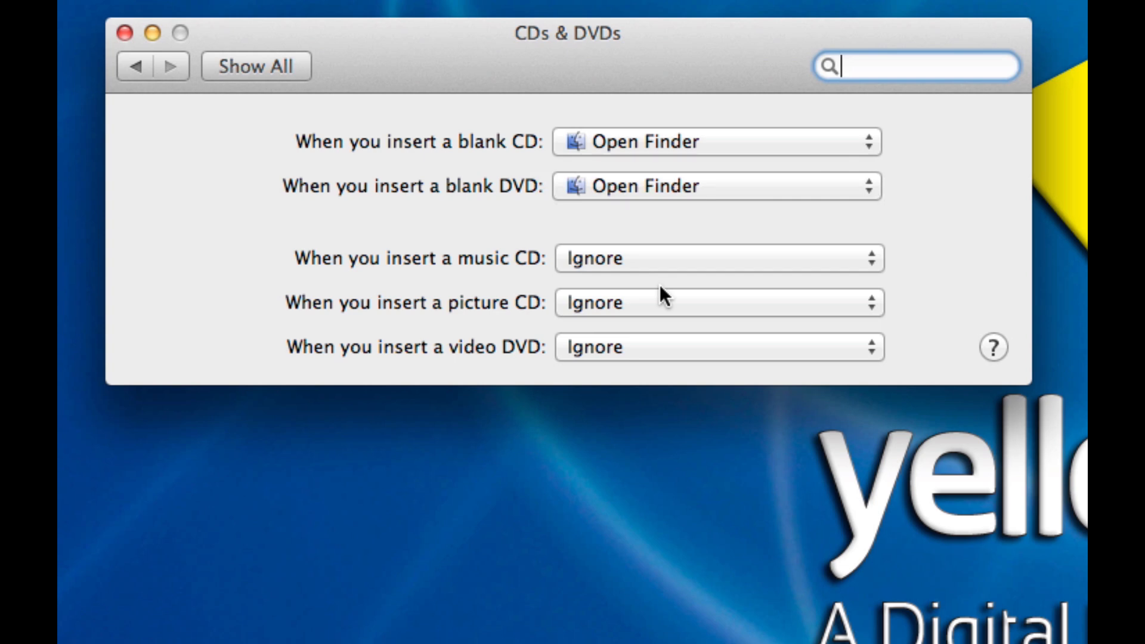